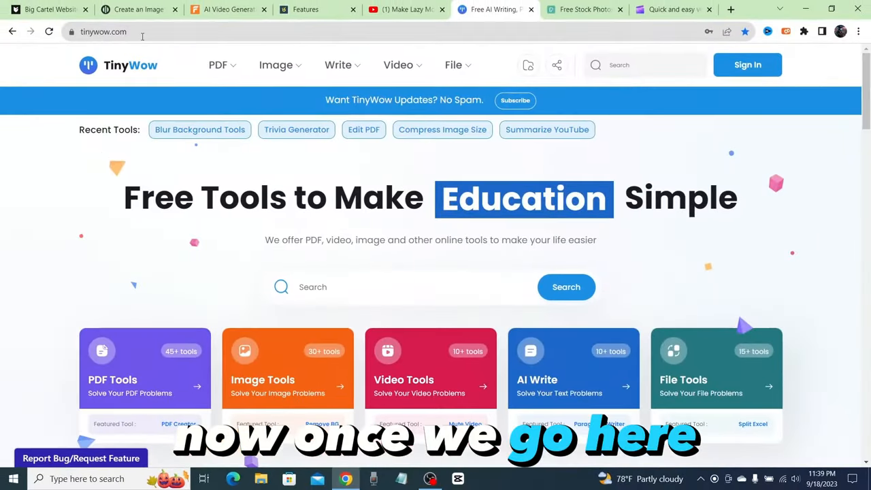
Open TinyWow's YouTube Script Writer from the All AI Write tool list
left_click(338, 64)
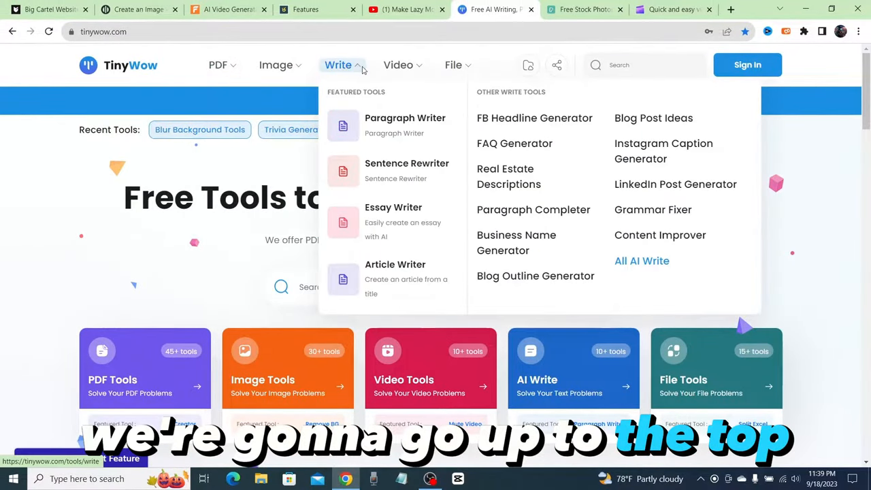
left_click(642, 260)
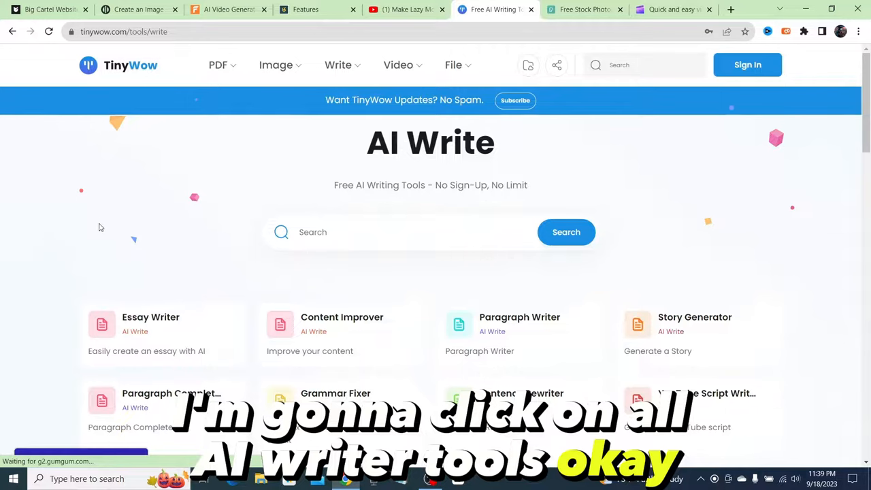
scroll("down", 3)
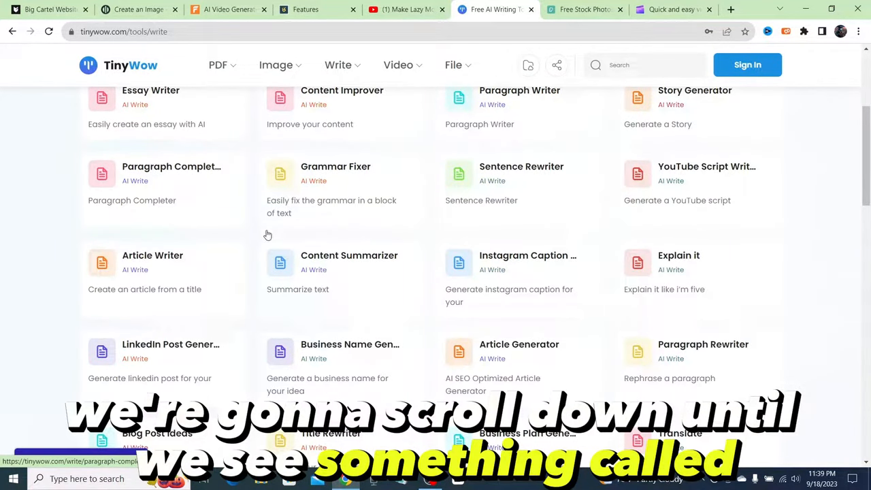
left_click(706, 166)
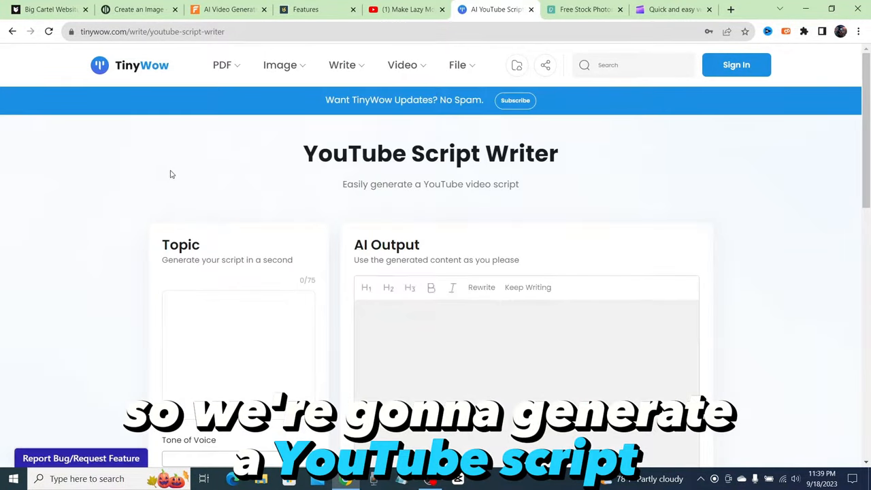
Generate a Short, Secretive-tone YouTube script on the topic 'ancient egypt'
scroll("down", 3)
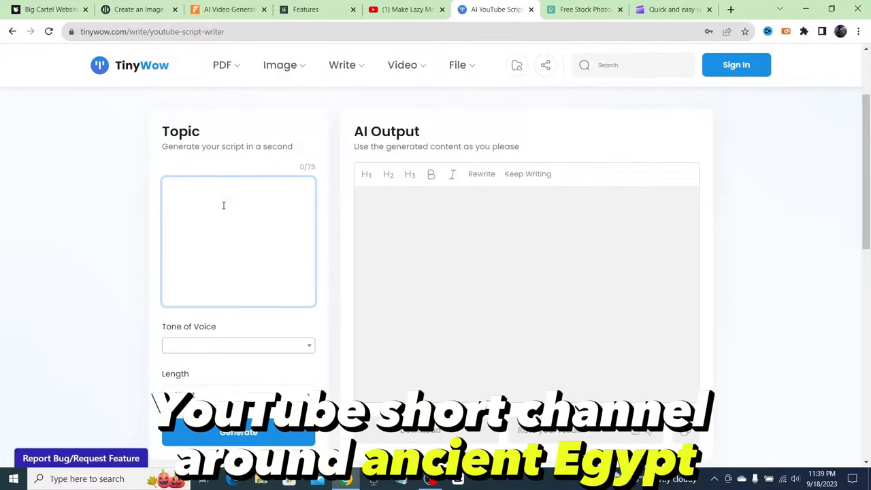
left_click(223, 206)
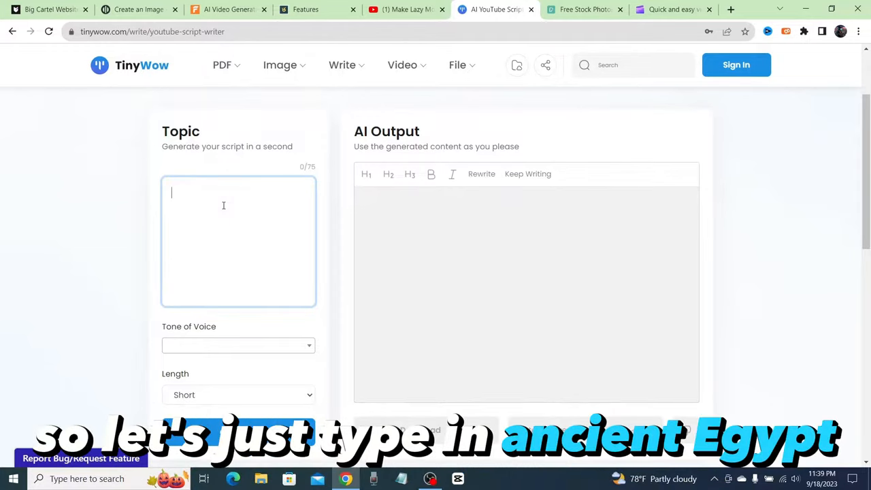
type("ancient e")
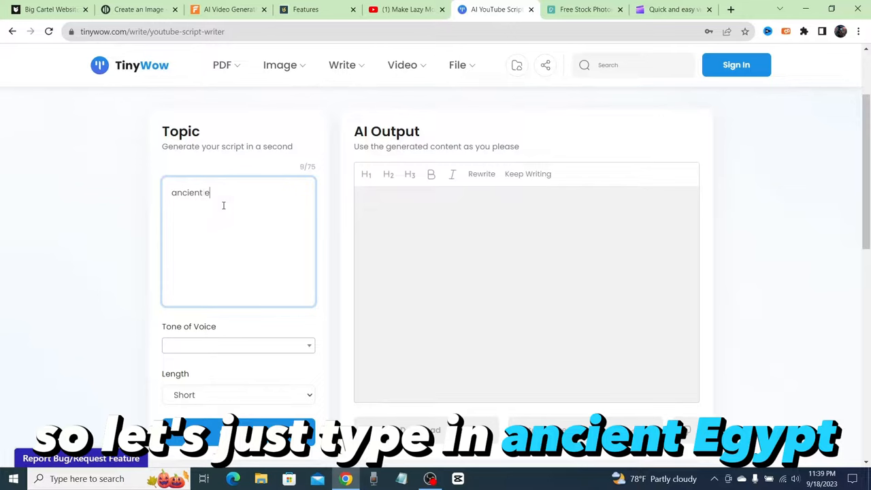
left_click(238, 232)
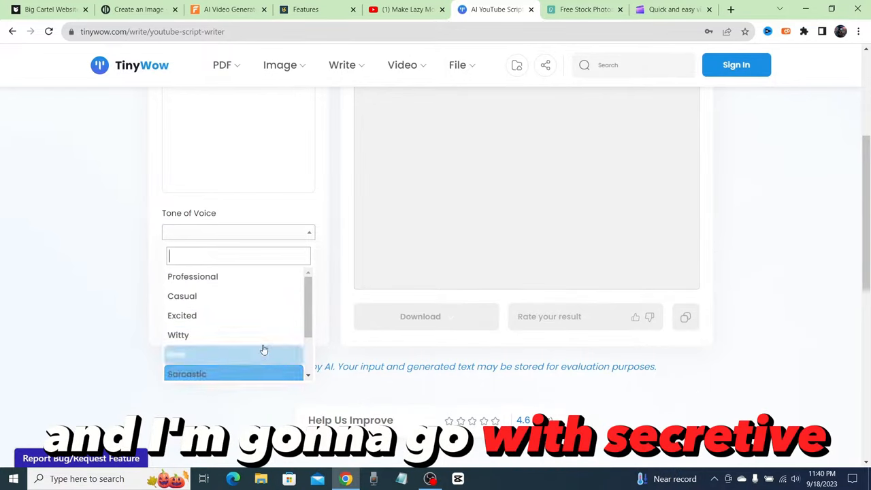
left_click(186, 373)
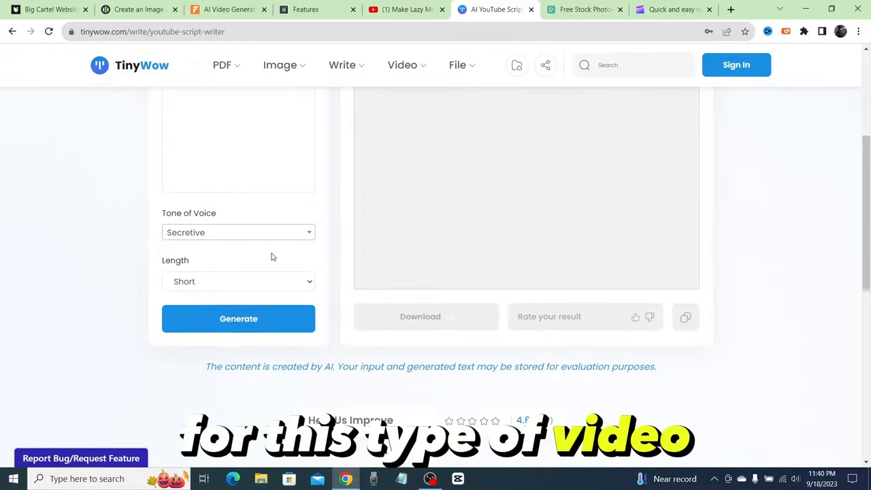
left_click(238, 281)
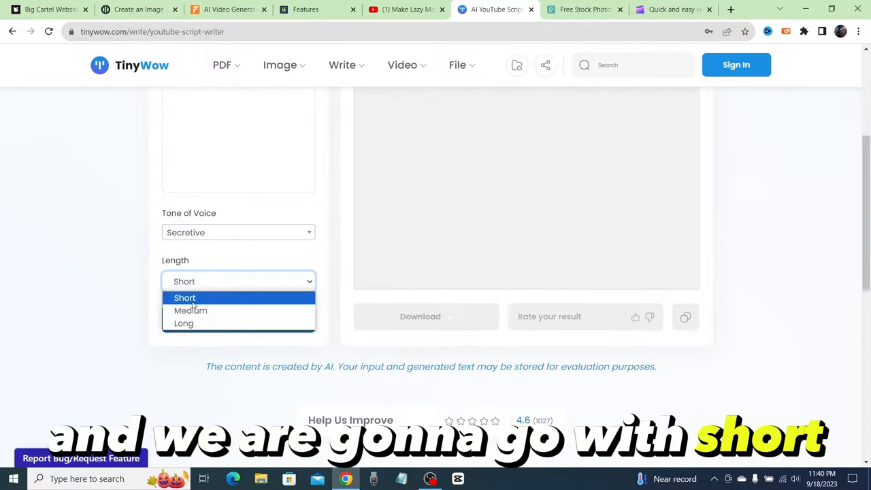
left_click(184, 297)
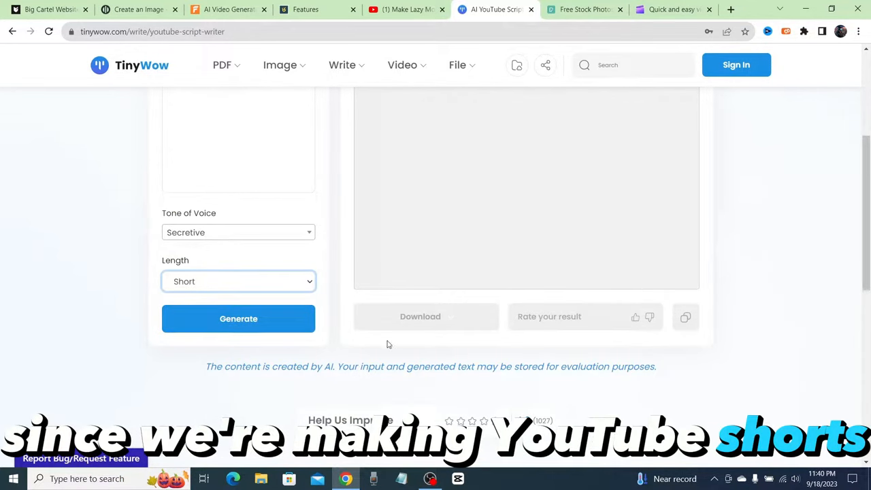
left_click(238, 318)
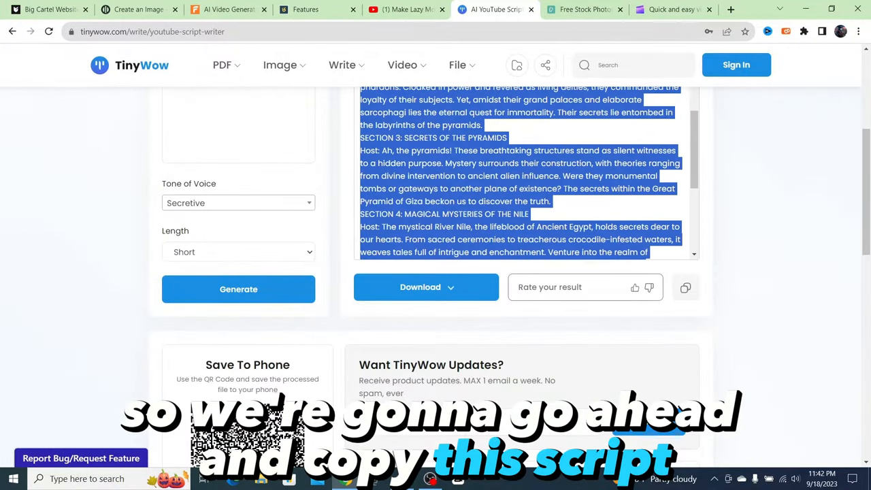
Copy the generated ancient Egypt script from the output area
scroll("up", 3)
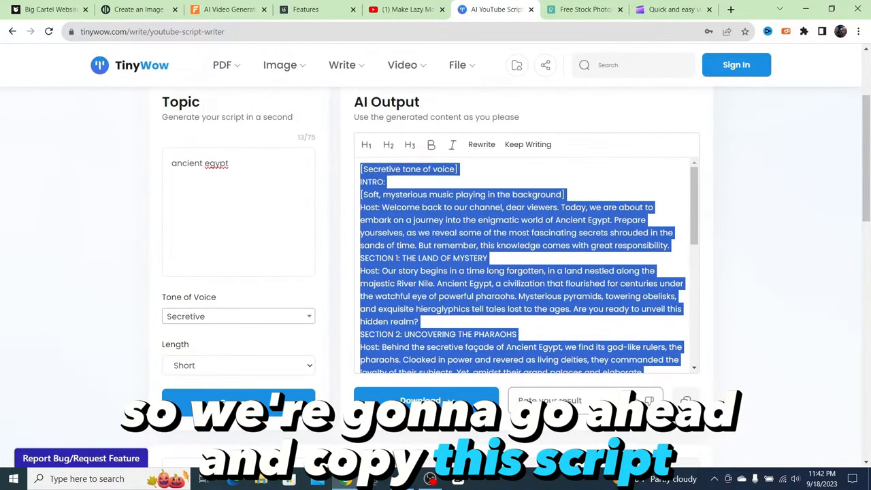
right_click(204, 62)
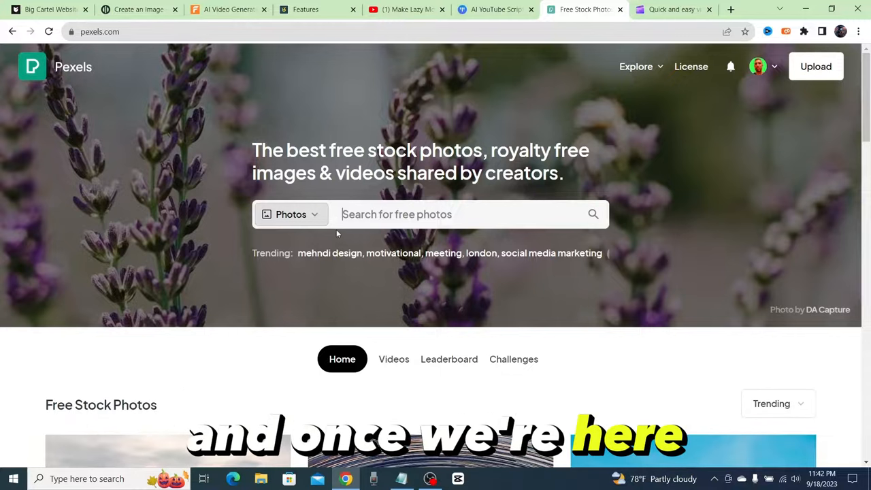
Search Pexels videos for 'ancient egypt' and download the pyramid clip
left_click(290, 214)
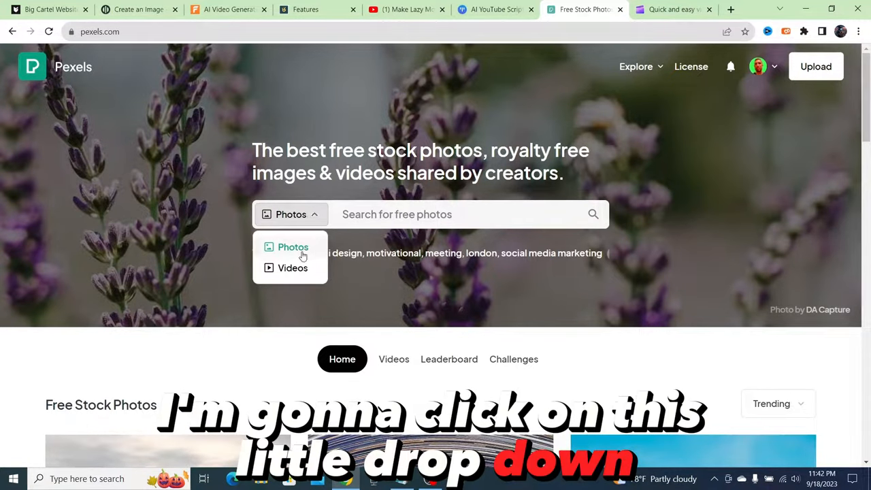
left_click(292, 267)
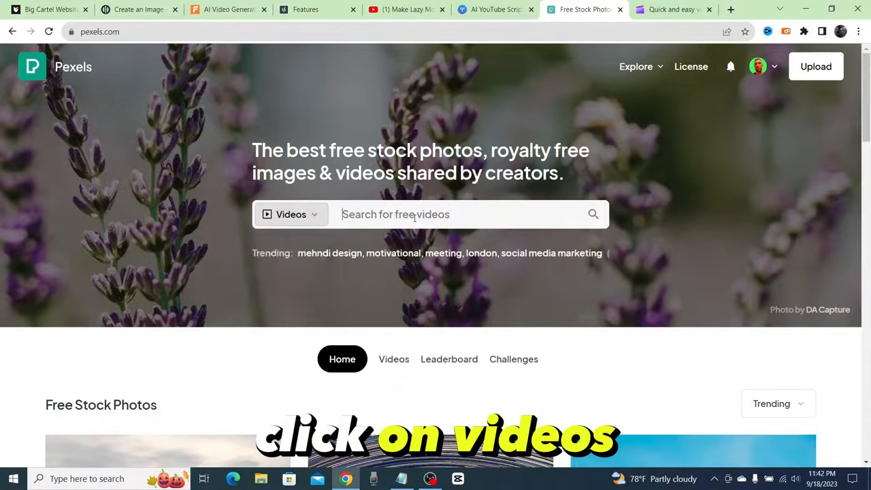
type("qancient egypt")
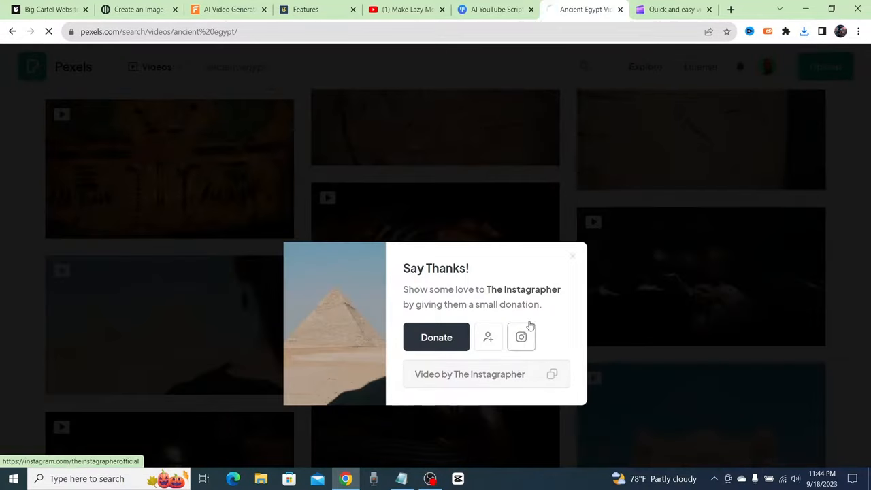
Close the Say Thanks popup and scroll through more ancient Egypt video results
left_click(572, 256)
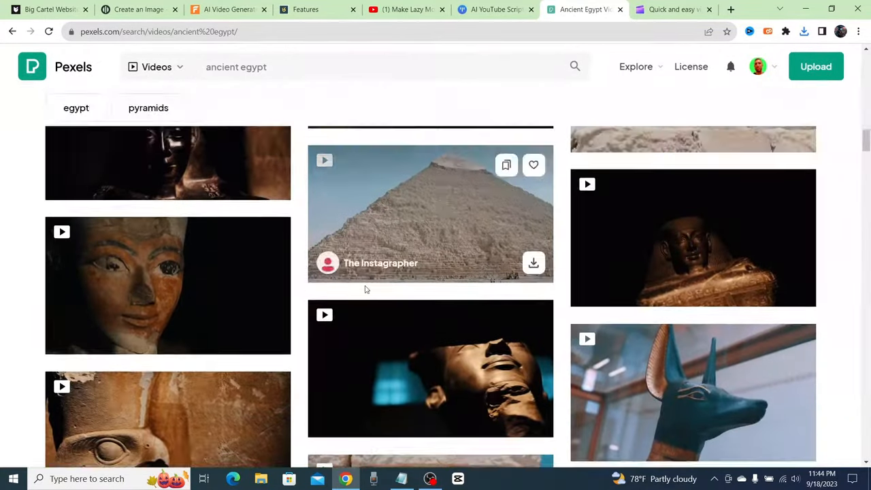
scroll("down", 3)
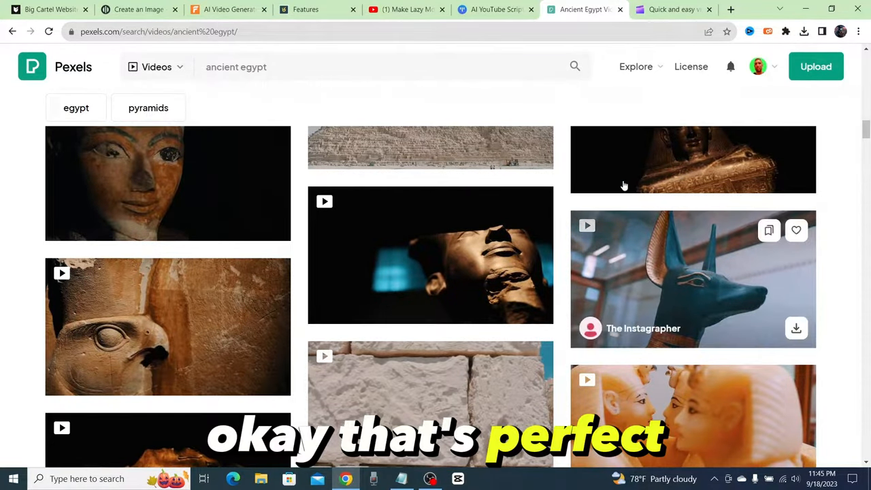
scroll("down", 3)
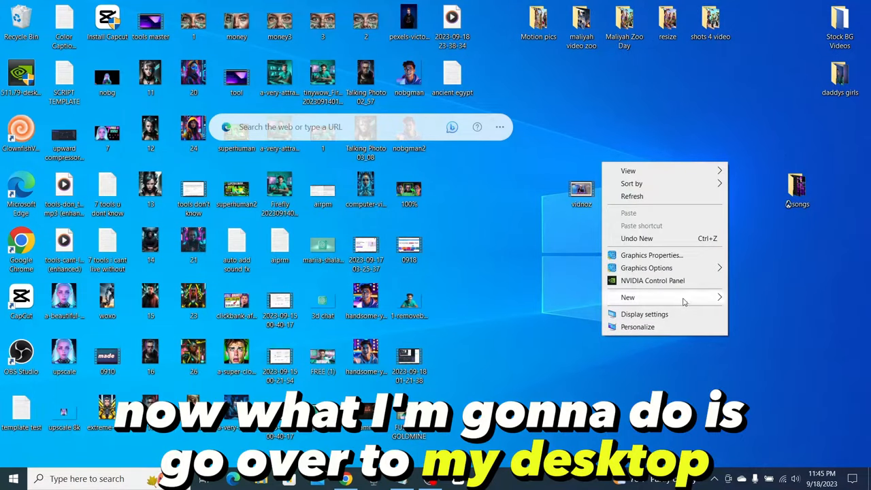
Create and open a desktop folder named 'ancient egypt'
left_click(627, 297)
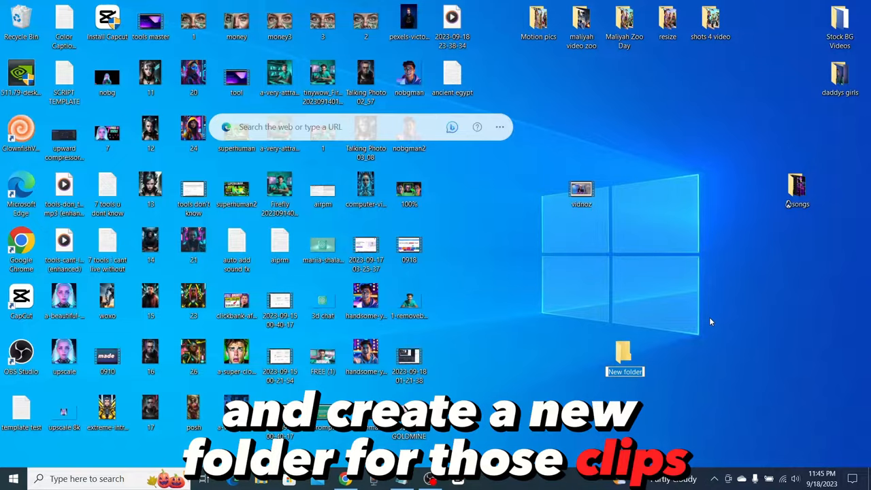
type("ancient egypt")
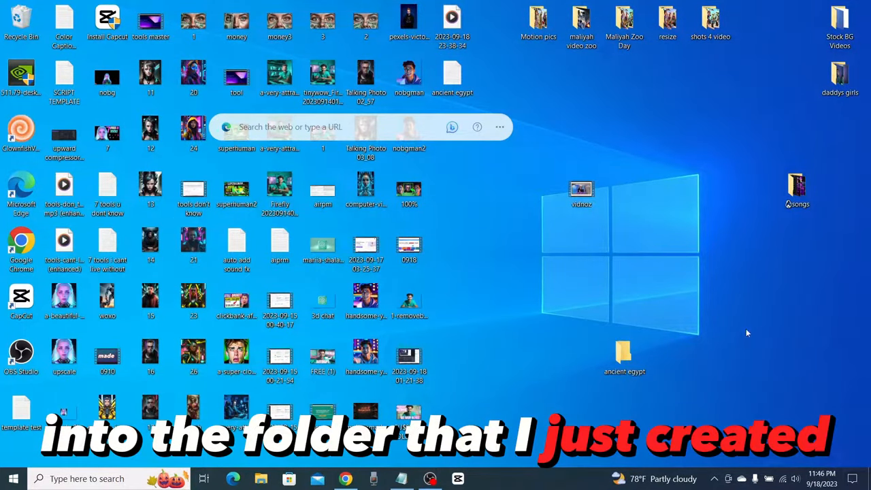
double_click(624, 354)
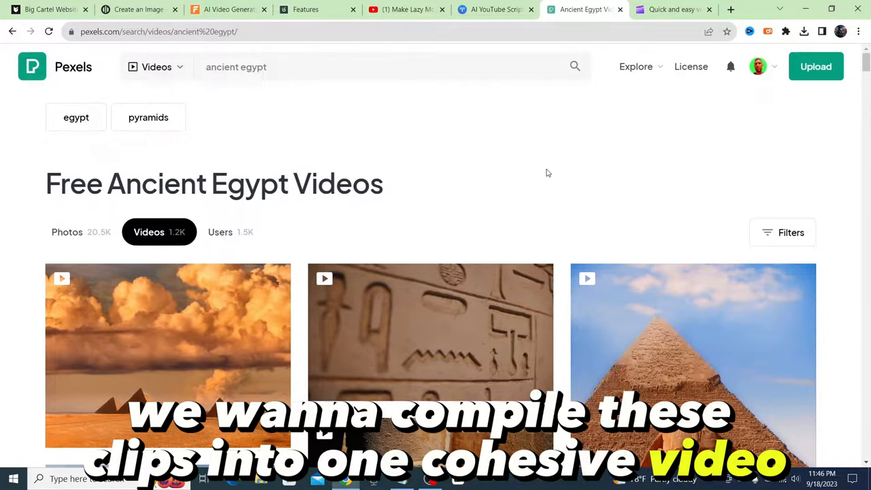
Switch to the Clipchamp tab and sign in to reach the home dashboard
left_click(672, 9)
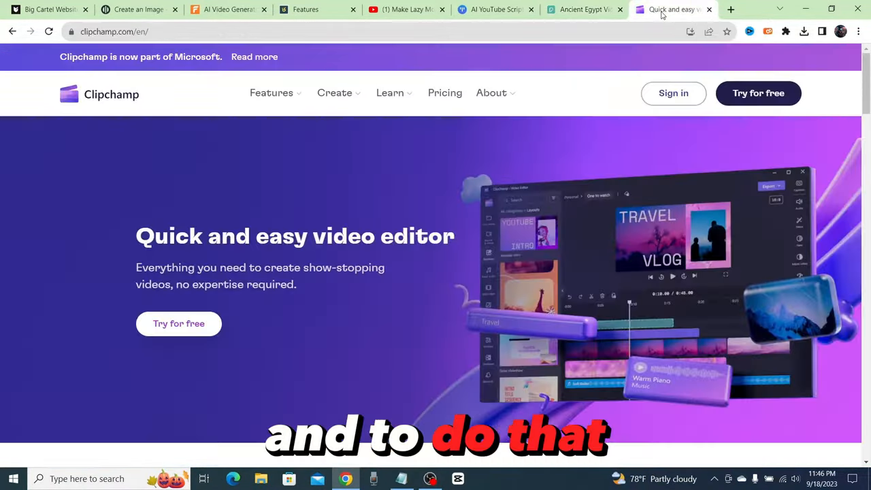
left_click(271, 93)
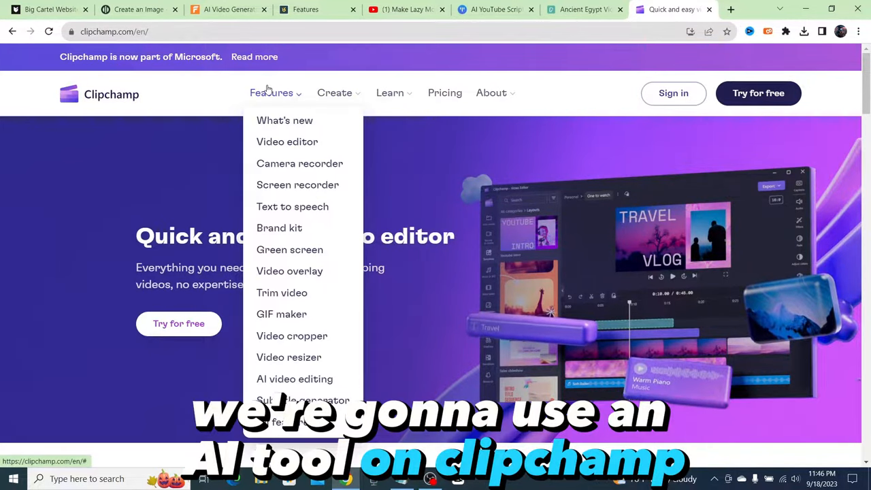
mouse_move(542, 154)
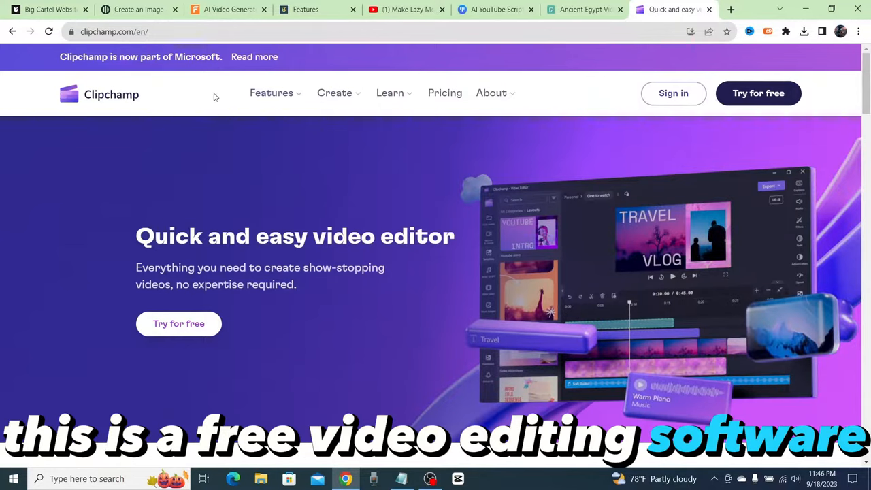
mouse_move(549, 125)
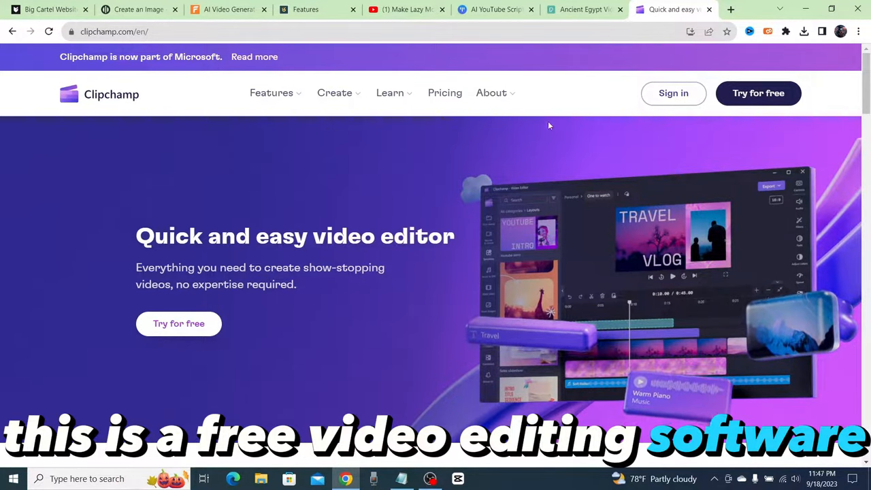
left_click(673, 93)
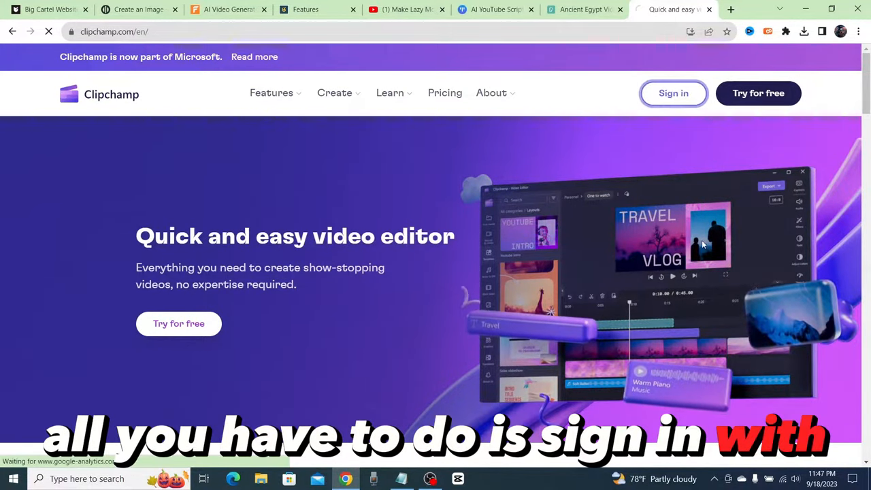
left_click(673, 93)
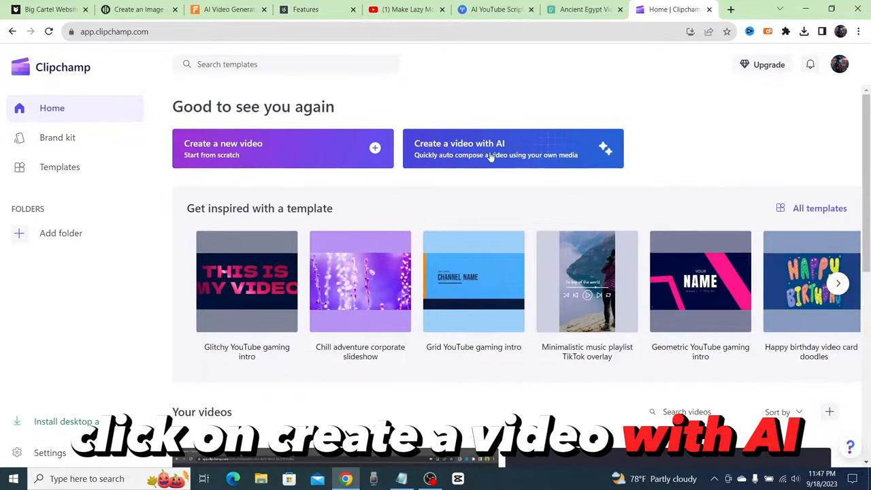
Start an AI video titled 'ancient egypt', upload the folder's clips, and begin auto-composing
left_click(512, 148)
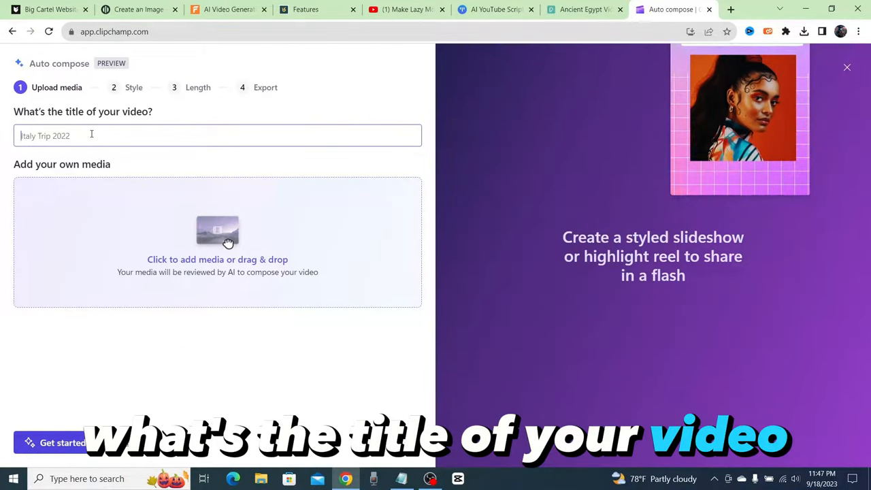
type("and")
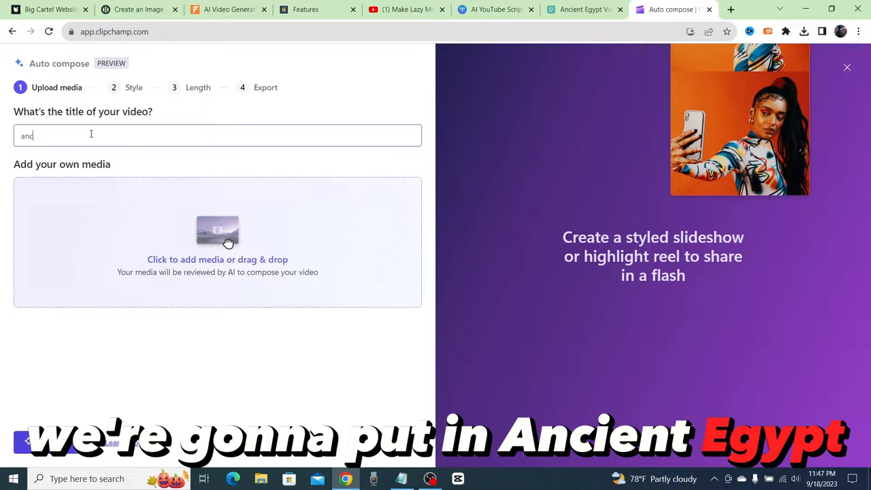
left_click(217, 242)
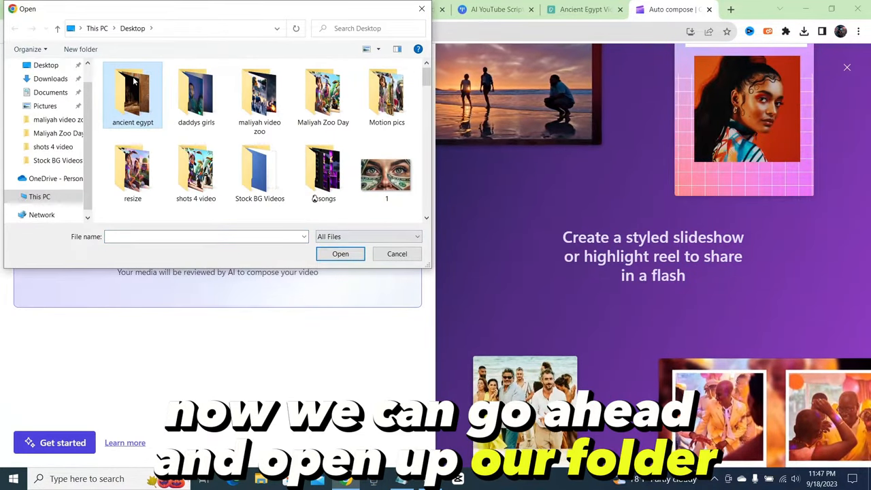
double_click(133, 91)
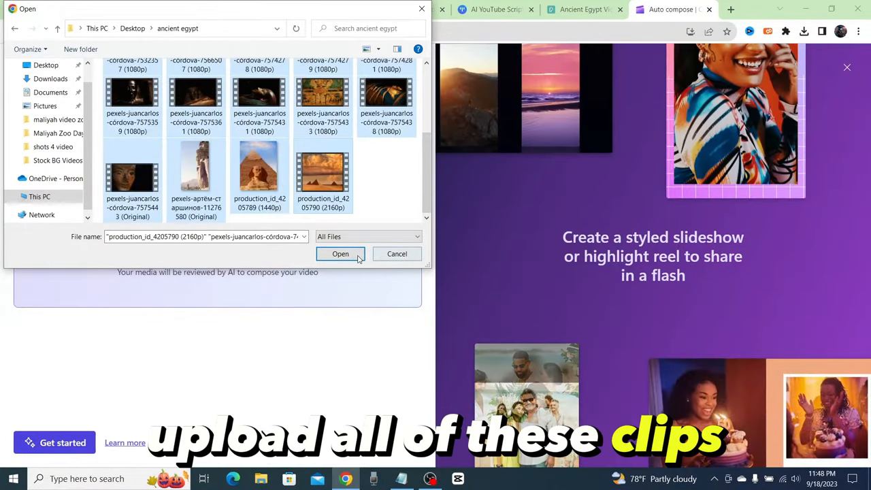
left_click(340, 253)
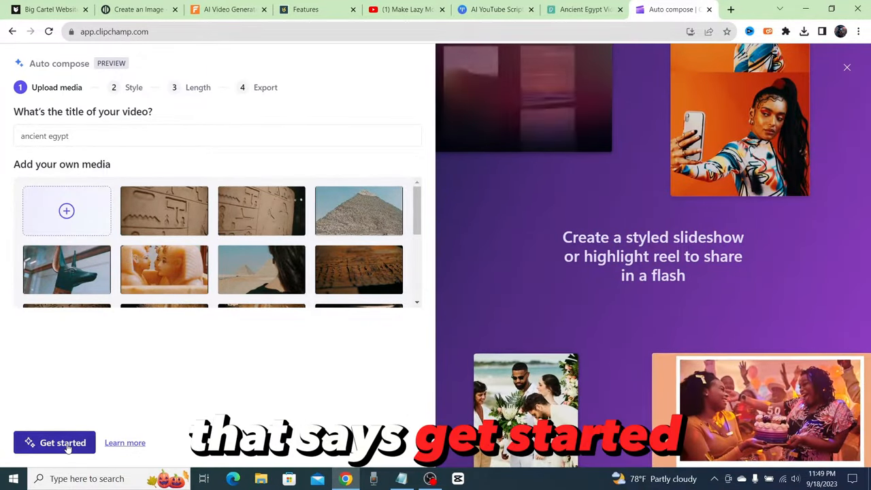
left_click(54, 443)
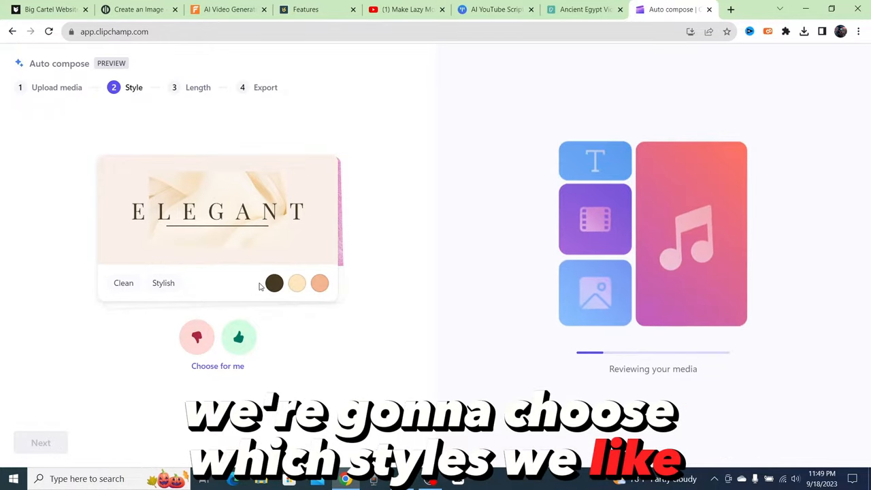
Rate the Elegant, Vibrant, Bold and Classic style suggestions
left_click(239, 336)
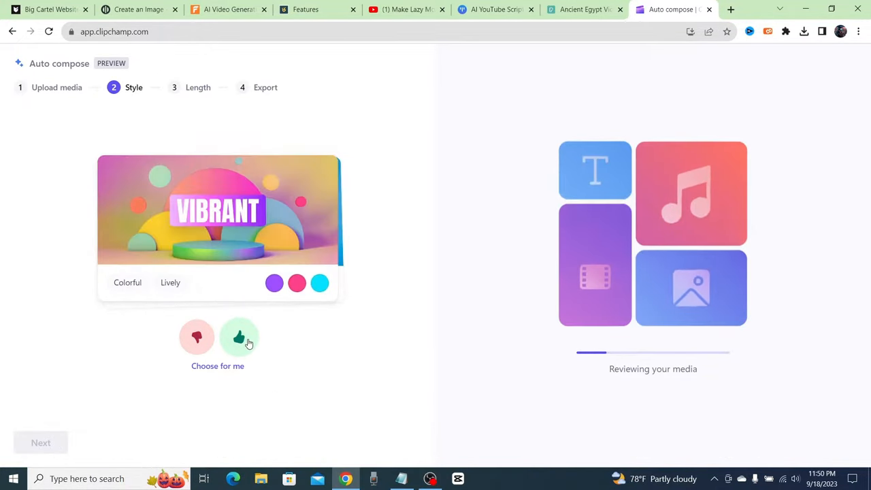
left_click(238, 337)
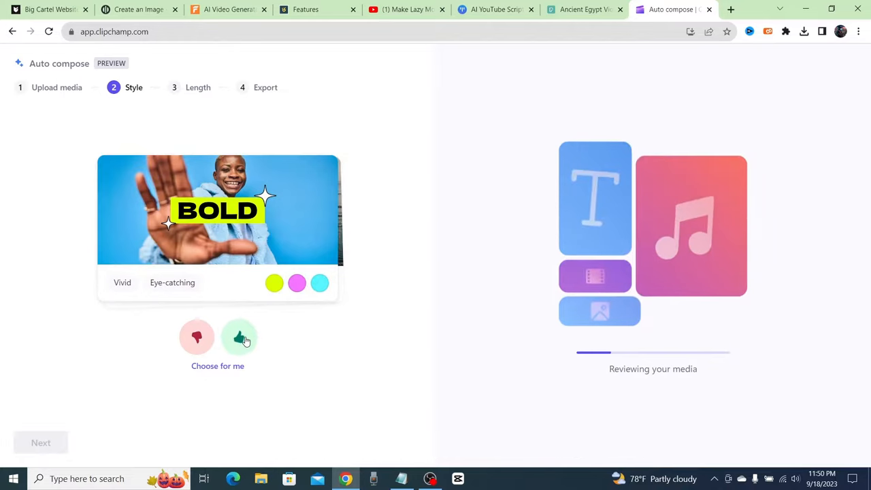
left_click(239, 338)
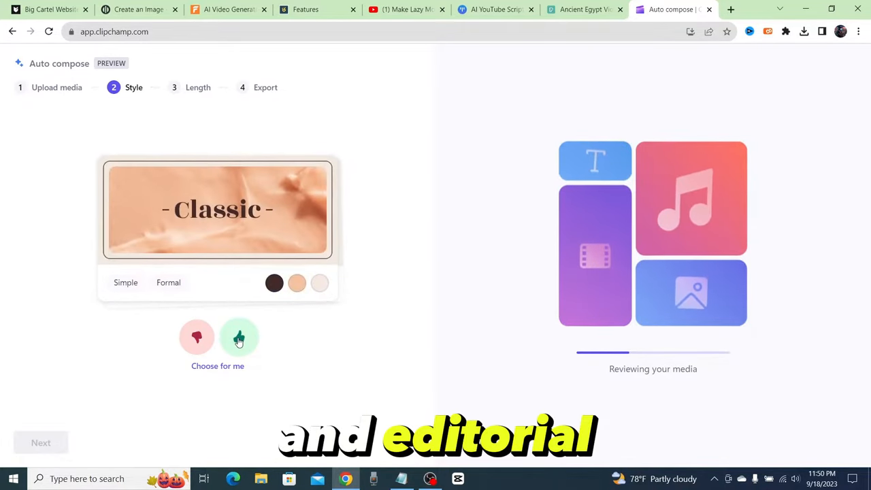
left_click(239, 337)
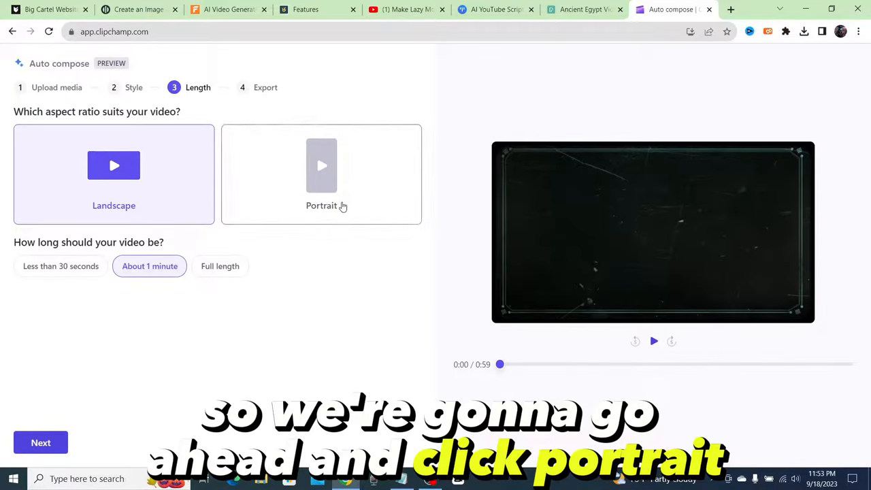
Set the video to Portrait, about 1 minute long, and continue to music
left_click(321, 174)
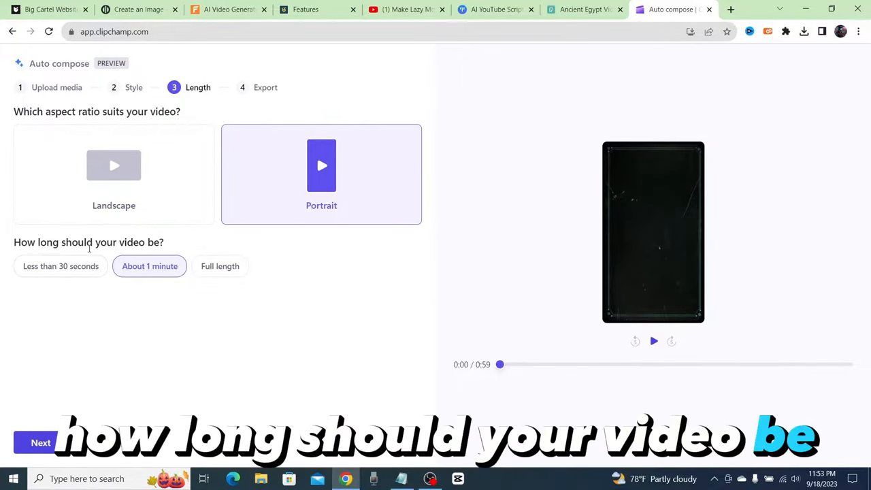
left_click(149, 266)
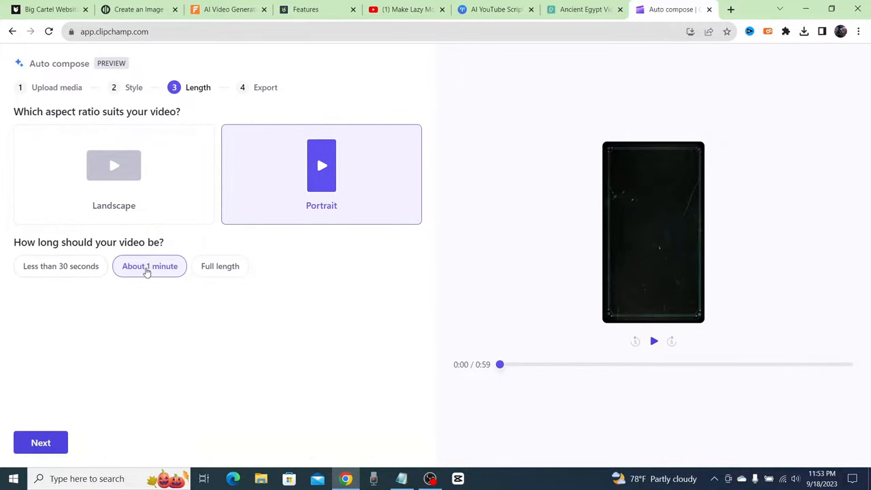
left_click(149, 266)
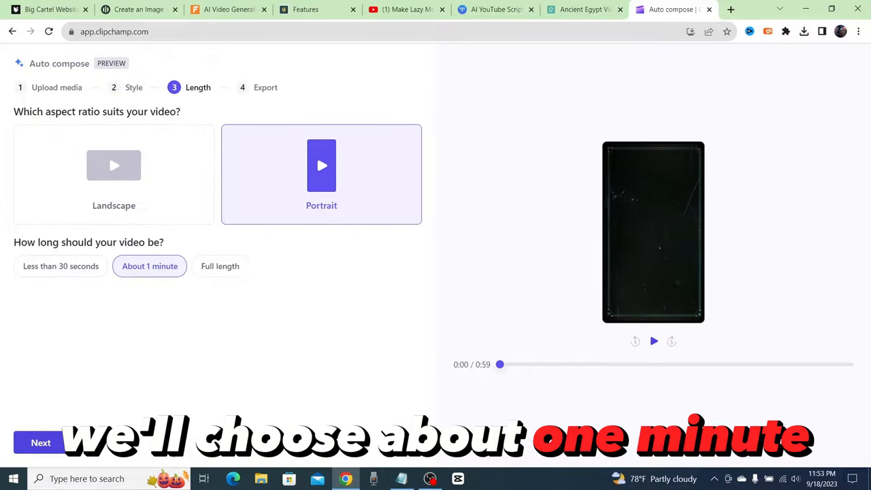
left_click(40, 442)
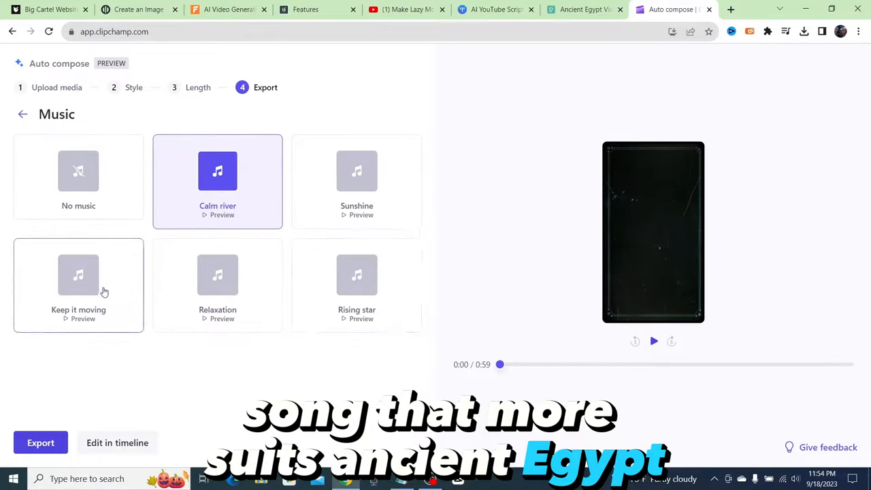
Pick the Rising star music track and play the portrait video preview
left_click(357, 284)
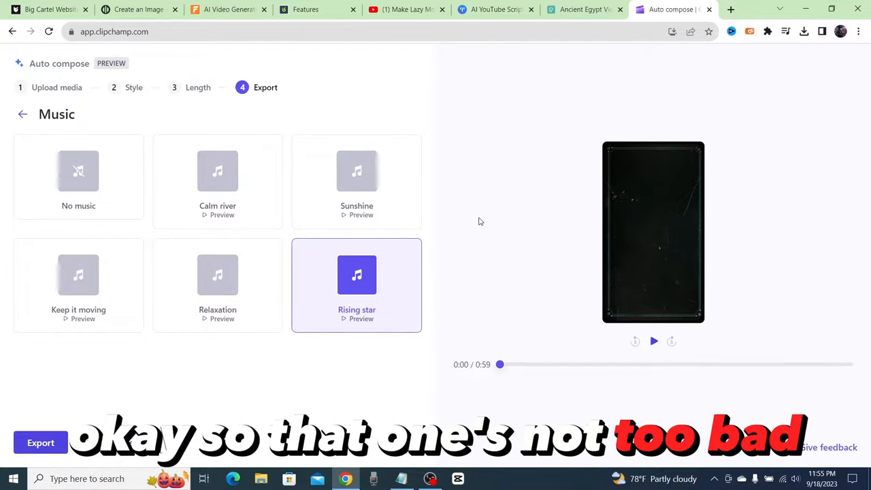
mouse_move(455, 282)
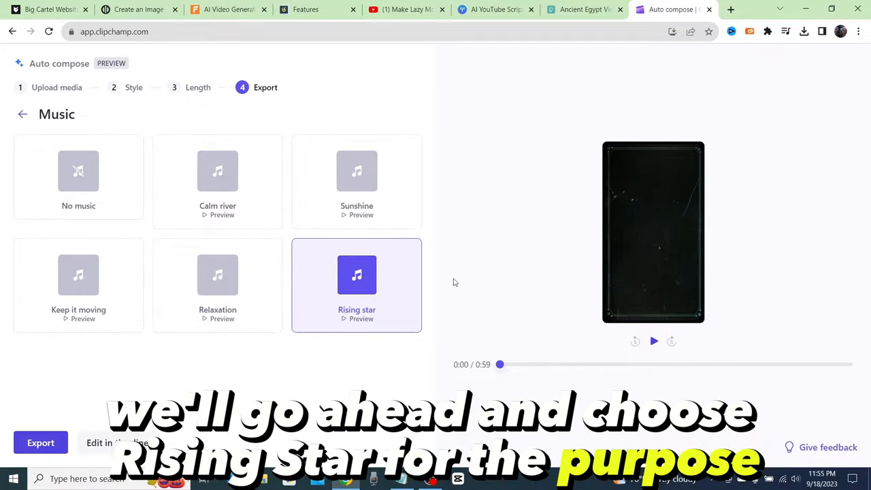
mouse_move(344, 309)
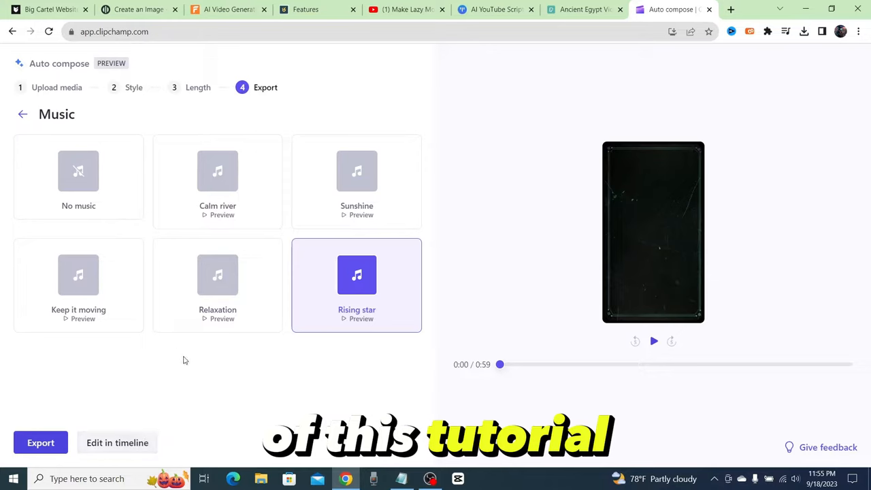
left_click(653, 341)
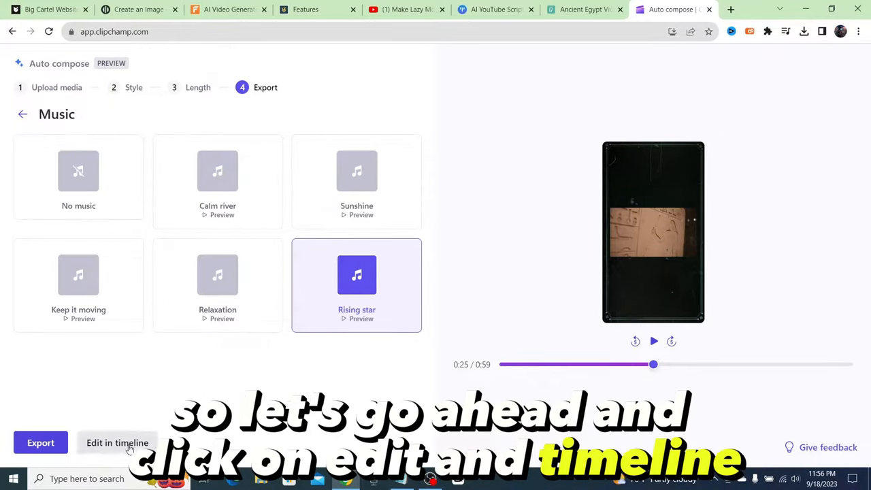
Open the video in the timeline editor and delete the Host label from the Notepad script
left_click(117, 442)
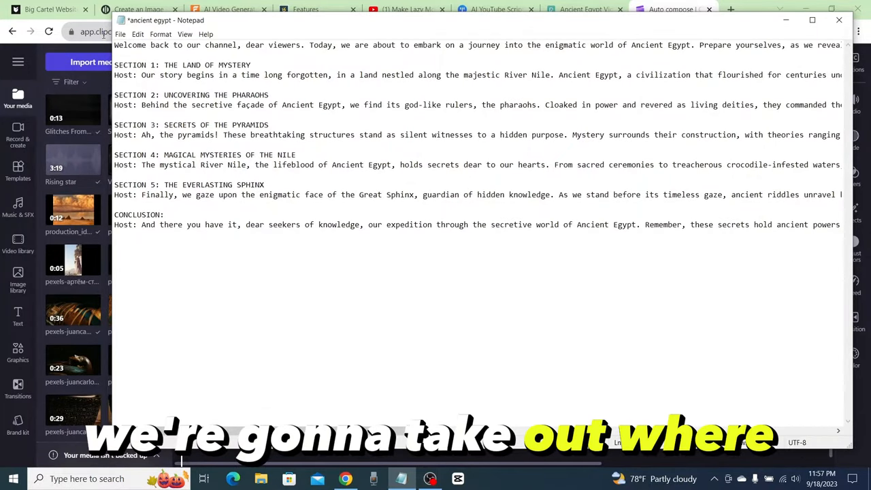
double_click(125, 74)
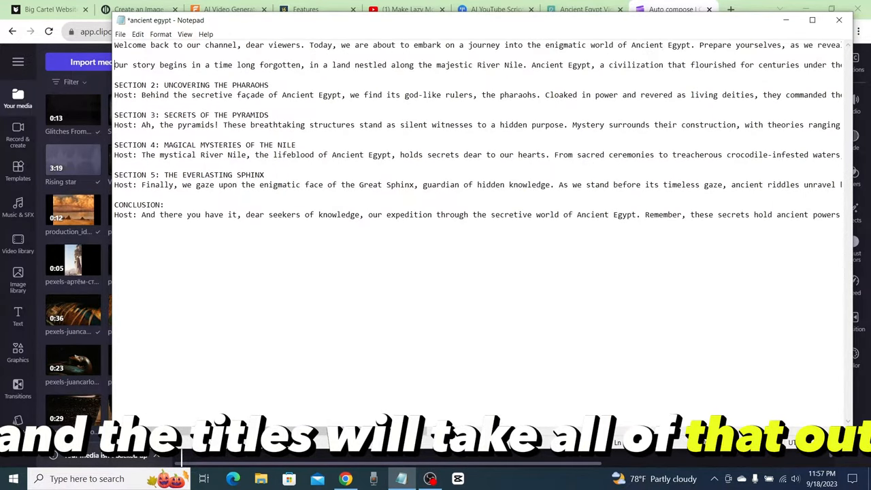
scroll("down", 3)
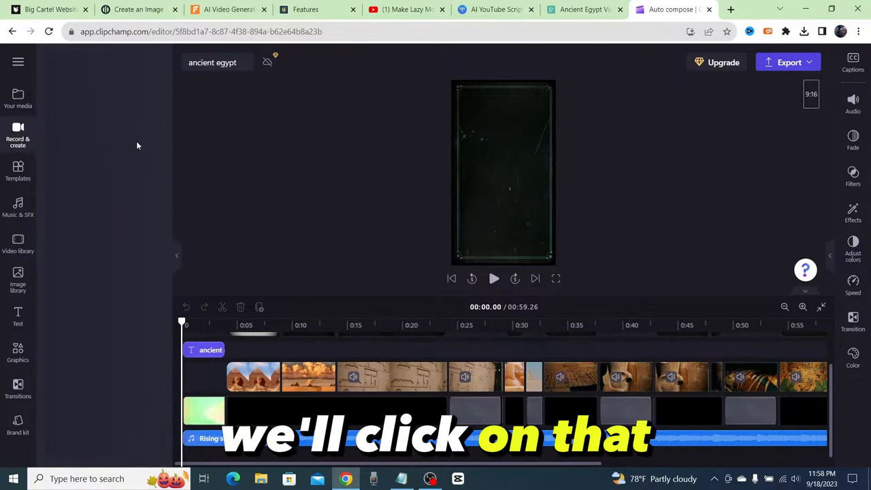
Start a text-to-speech voiceover from Record & create and browse the voice and language lists
left_click(18, 136)
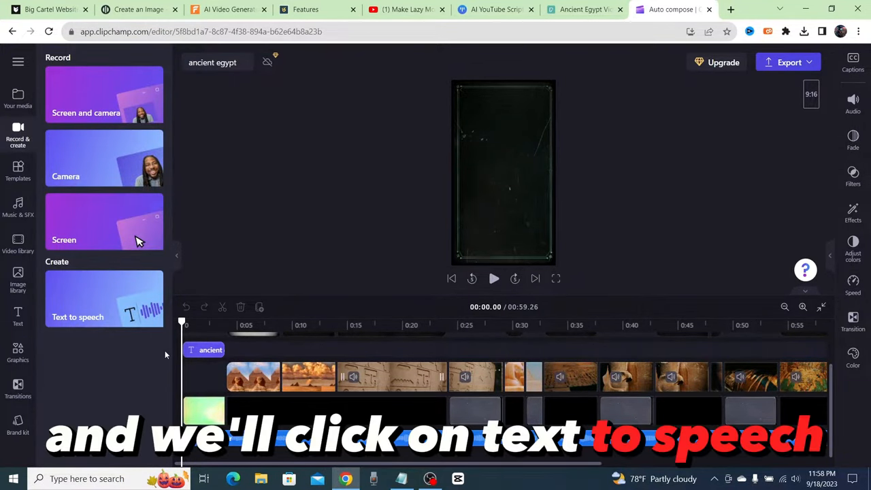
left_click(104, 299)
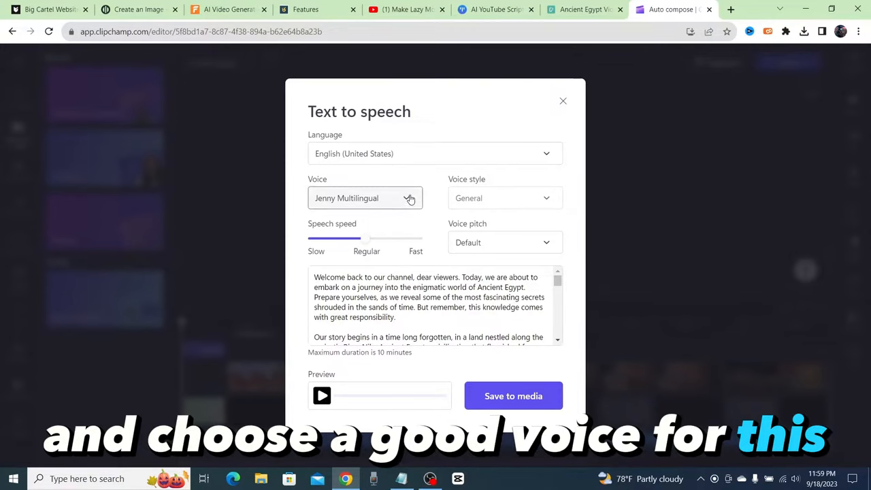
left_click(365, 198)
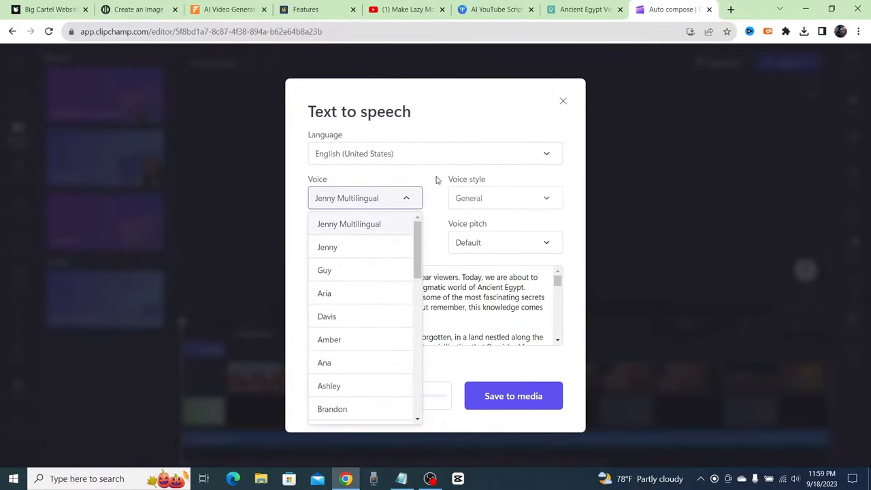
left_click(364, 197)
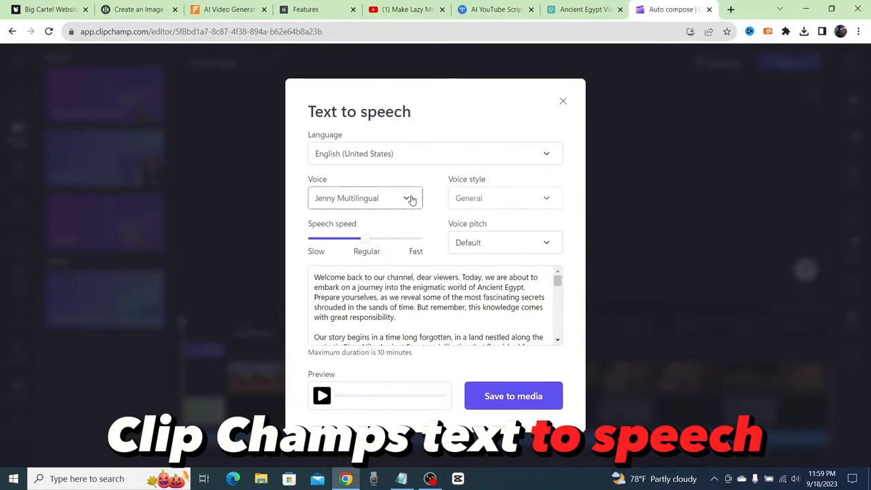
left_click(365, 198)
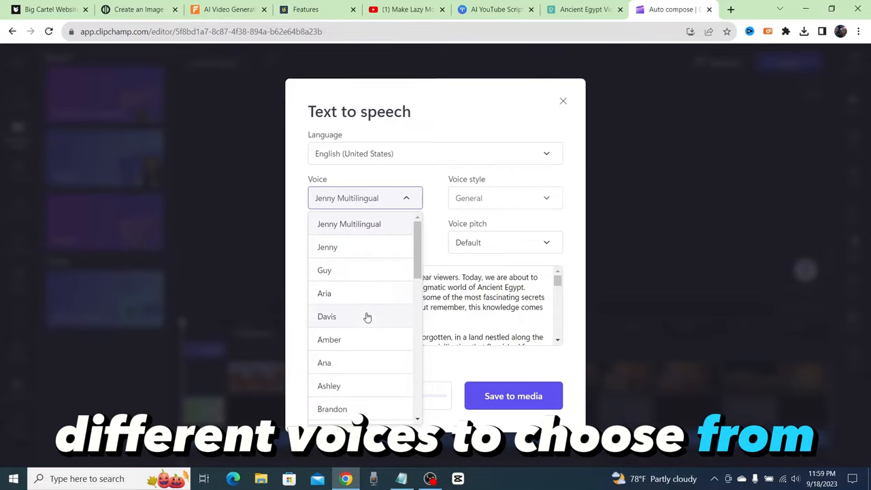
mouse_move(436, 189)
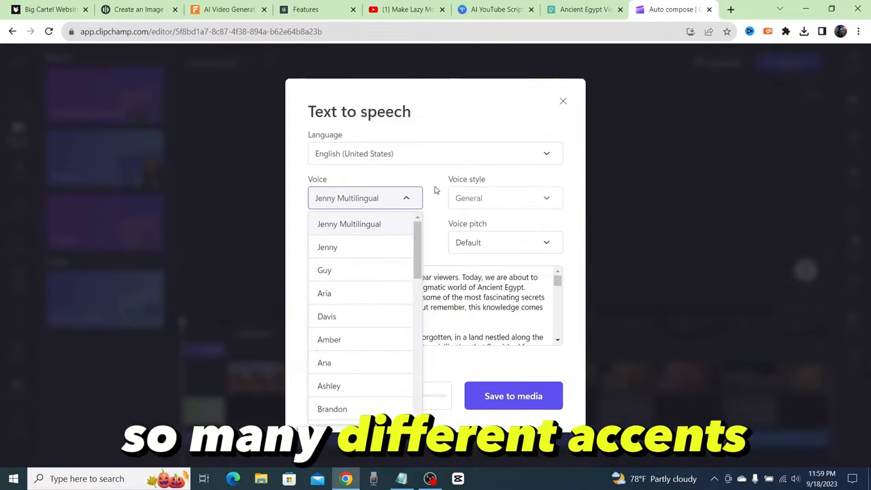
left_click(435, 153)
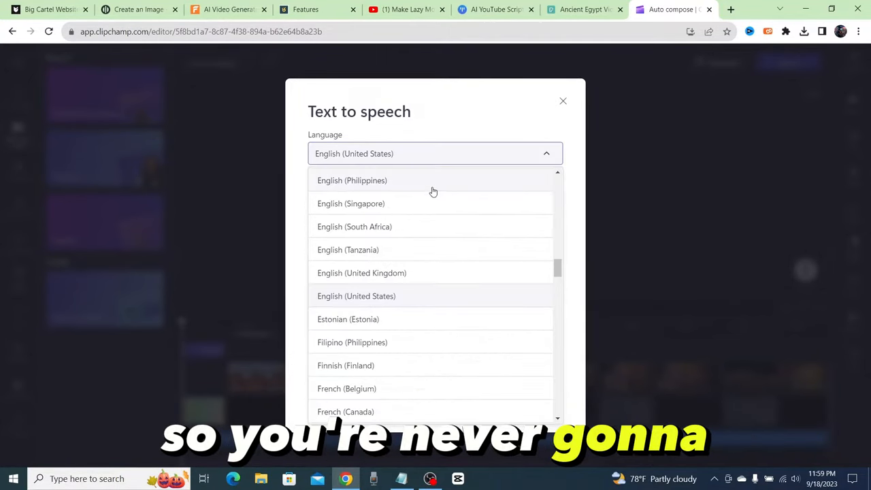
mouse_move(432, 321)
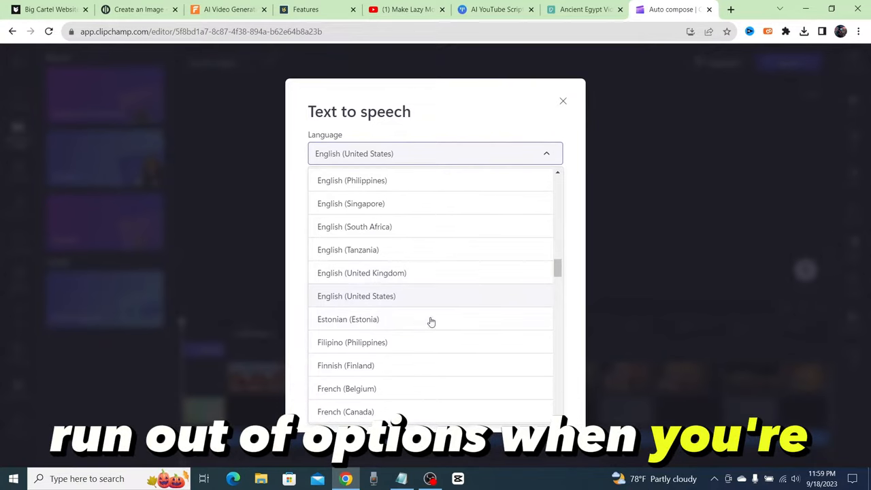
mouse_move(486, 283)
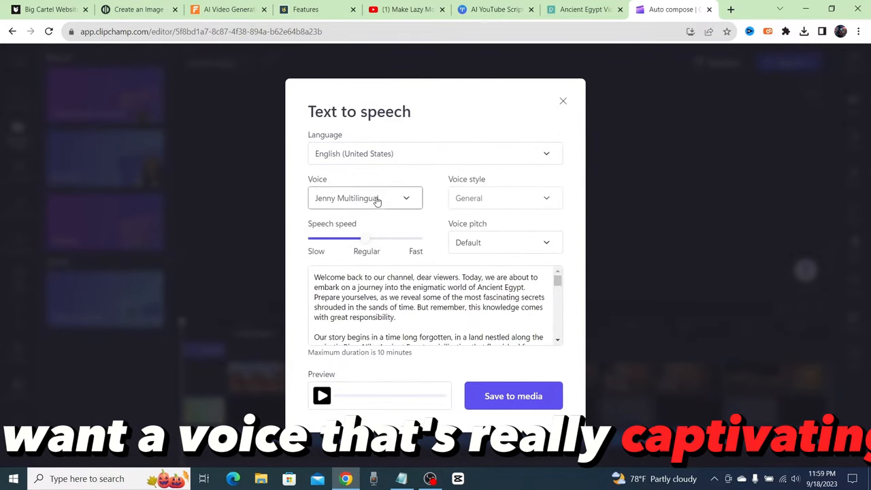
Set narration to English (United Kingdom), Ethan, fast speed, medium pitch, and start editing the script
left_click(365, 198)
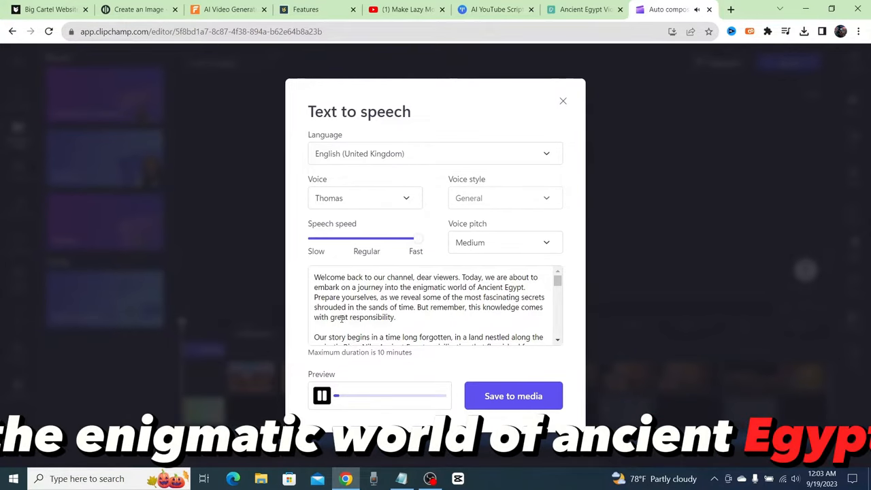
left_click(365, 198)
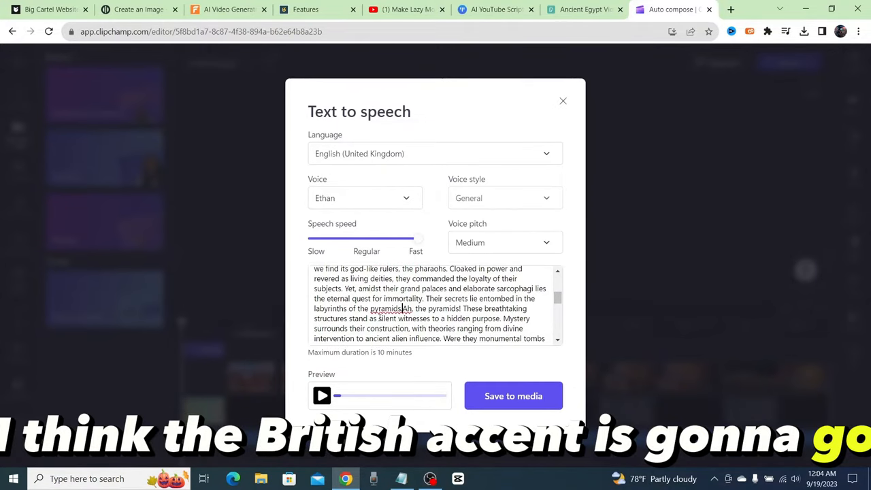
Scroll through the narration text box, removing line breaks between paragraphs
scroll("down", 3)
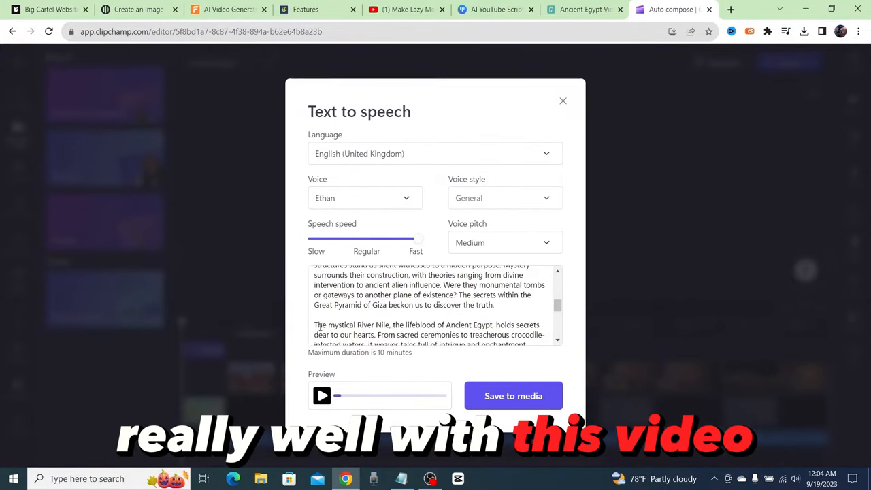
scroll("down", 3)
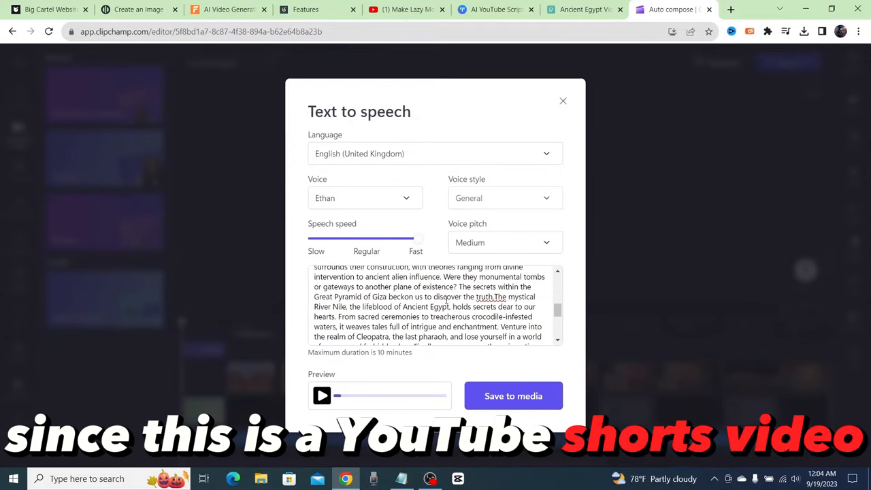
scroll("down", 3)
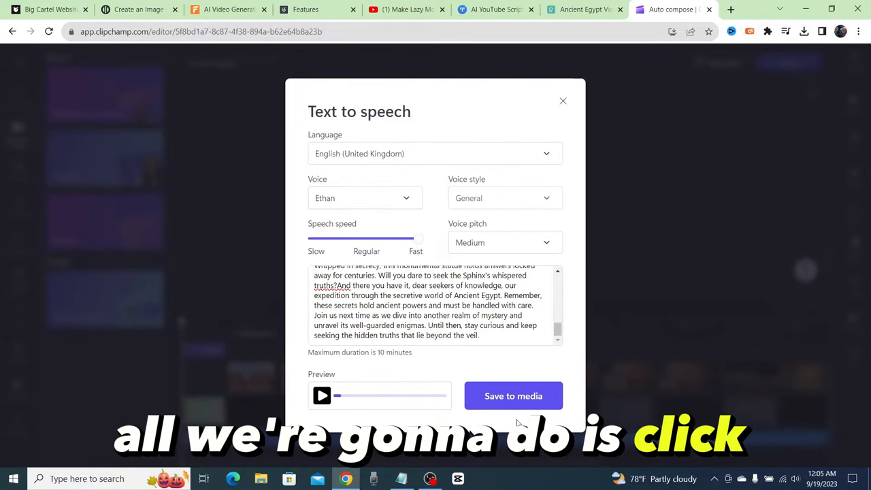
Save the British Ethan voiceover to the media library
left_click(513, 395)
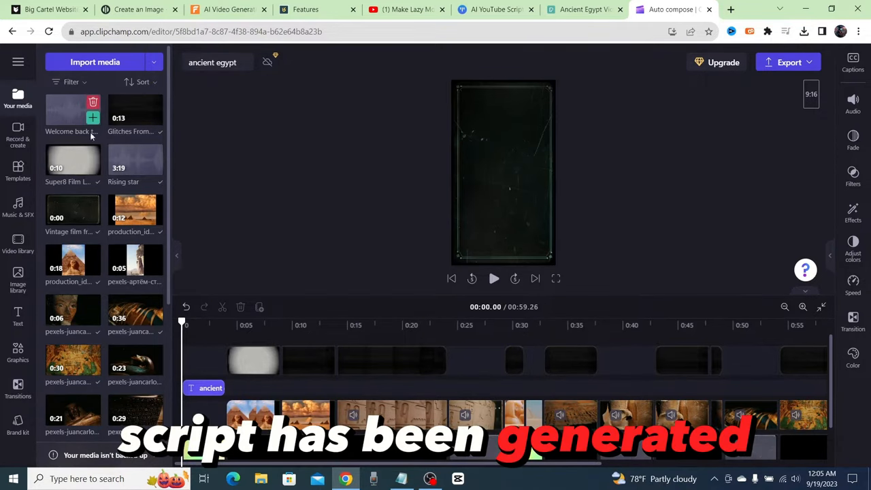
mouse_move(73, 113)
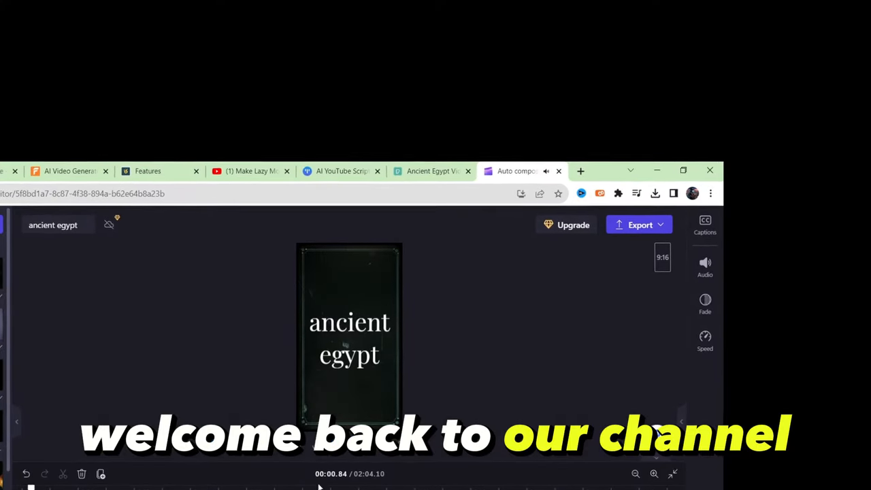
Play the 2:04 project from the ancient egypt title to hear the voiceover
left_click(341, 445)
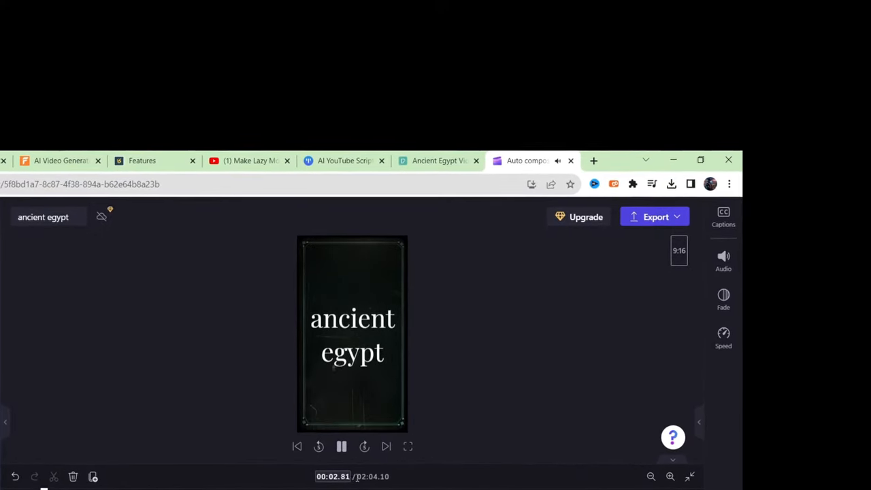